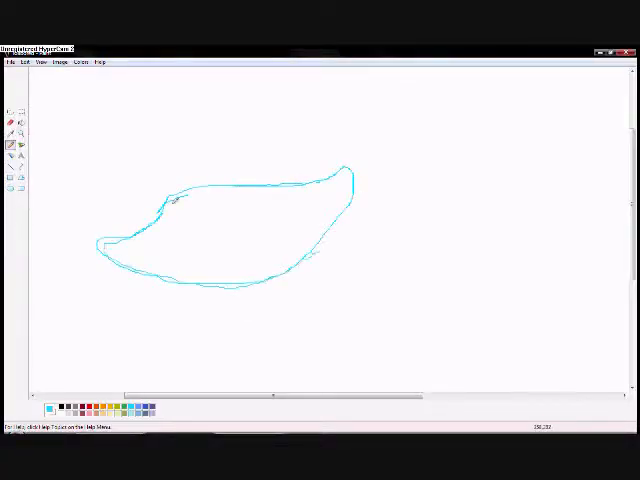
Step: Sketch the rough light-blue outline of the character's body with the Pencil
left_click_drag(345, 175, 330, 75)
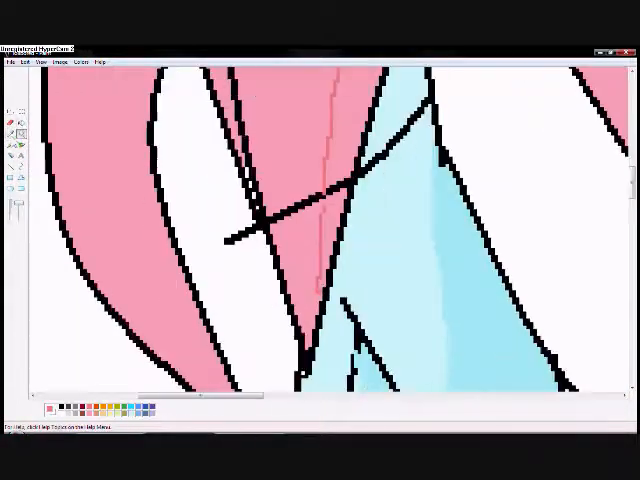
Step: Fill a lower section of the drawing light green, then reach for the Edit commands
left_click(20, 65)
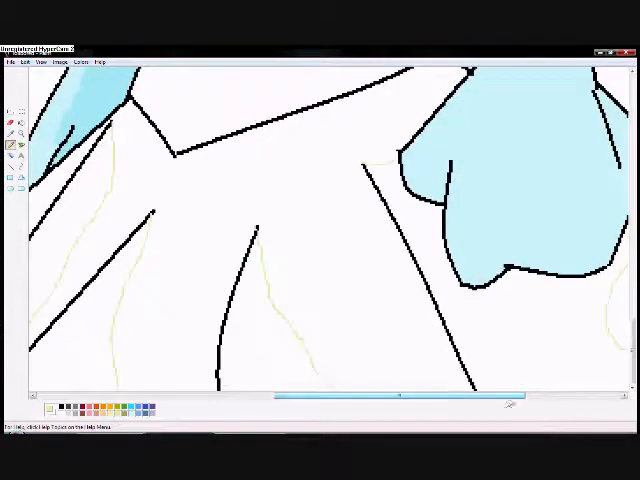
left_click(27, 63)
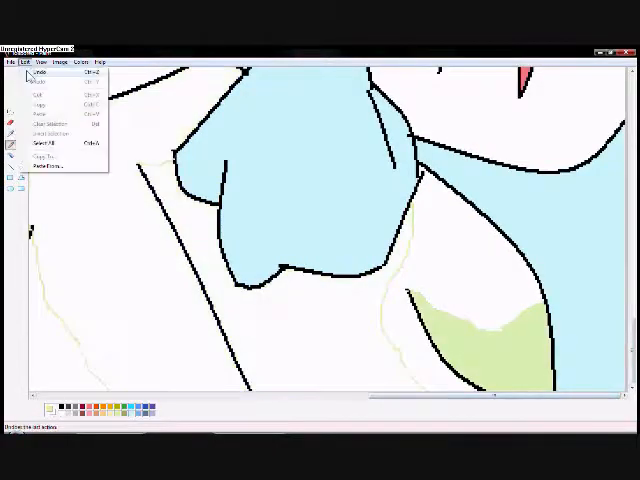